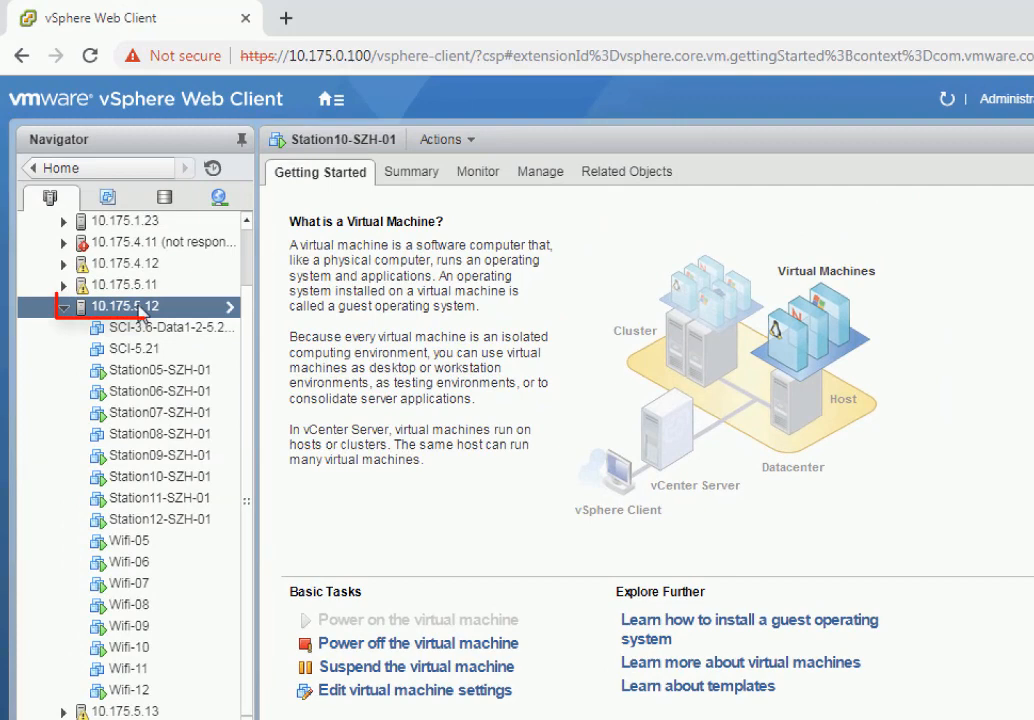
Start Deploy OVF Template on host 10.175.5.12 from its context menu.
click(124, 306)
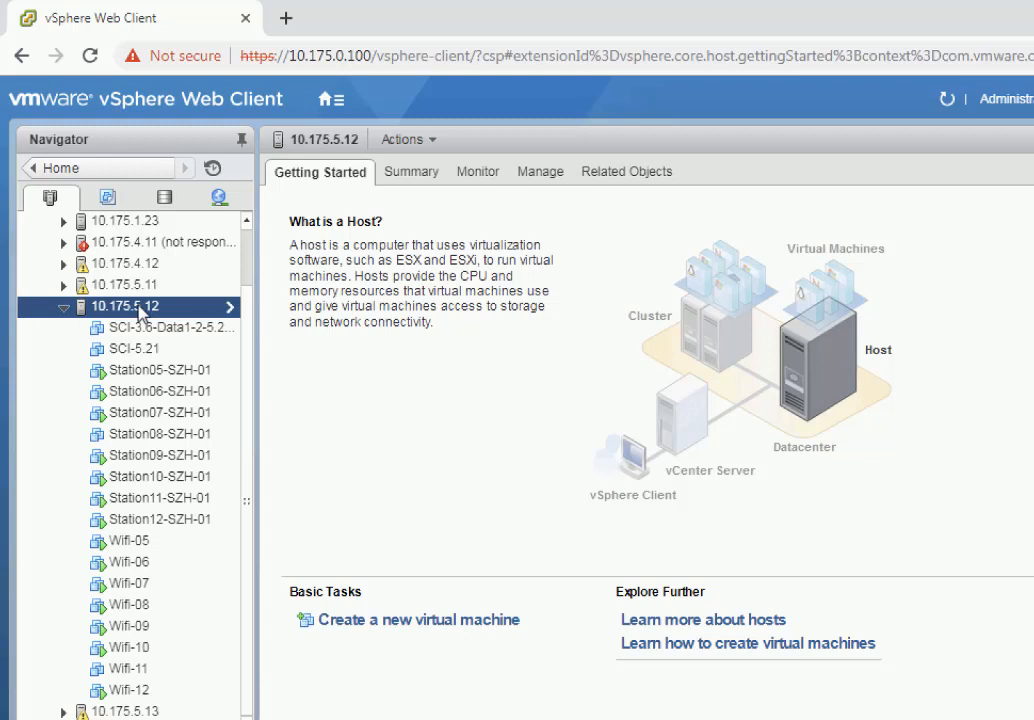
right_click(124, 306)
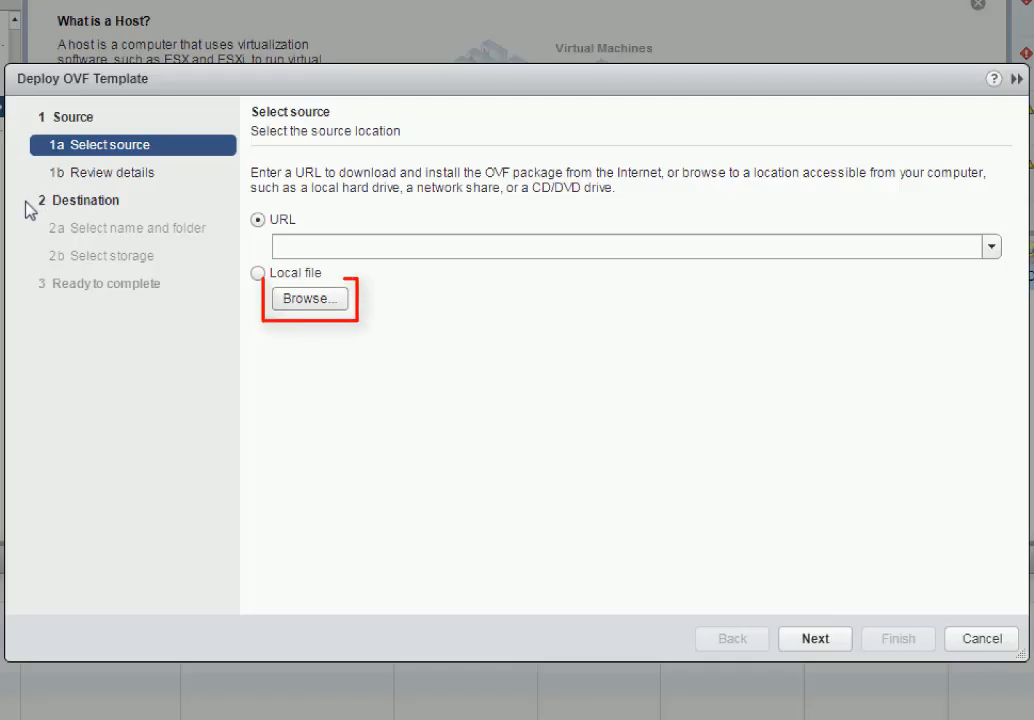
Use local package vscg-5.1.0.0.496.ova as source, review details and accept the Ruckus license.
click(308, 298)
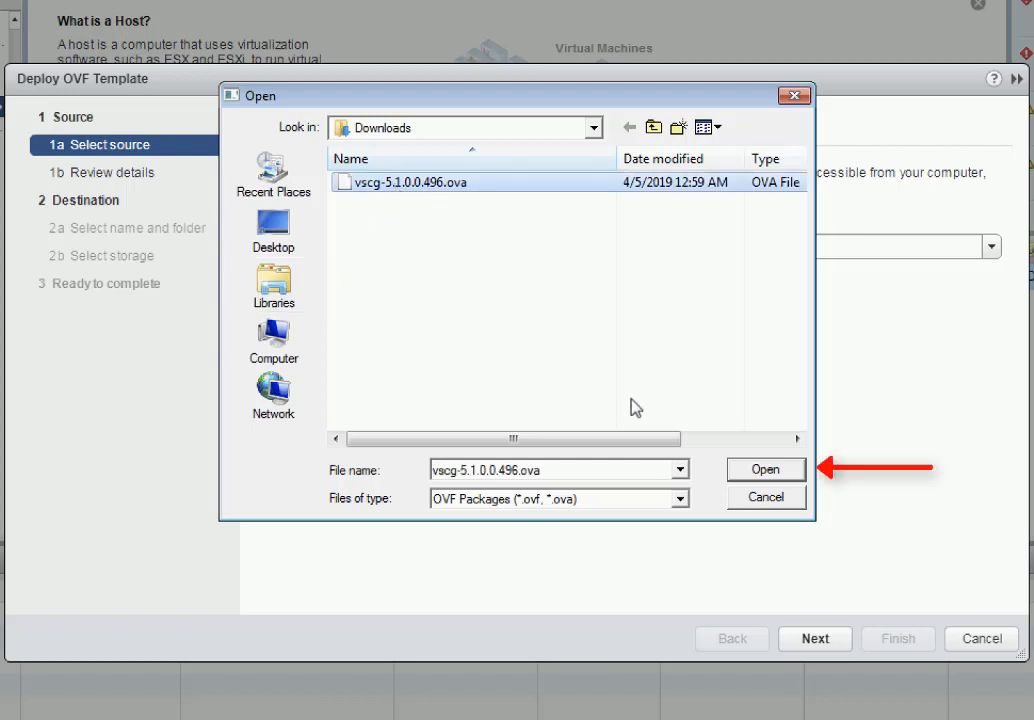
click(766, 468)
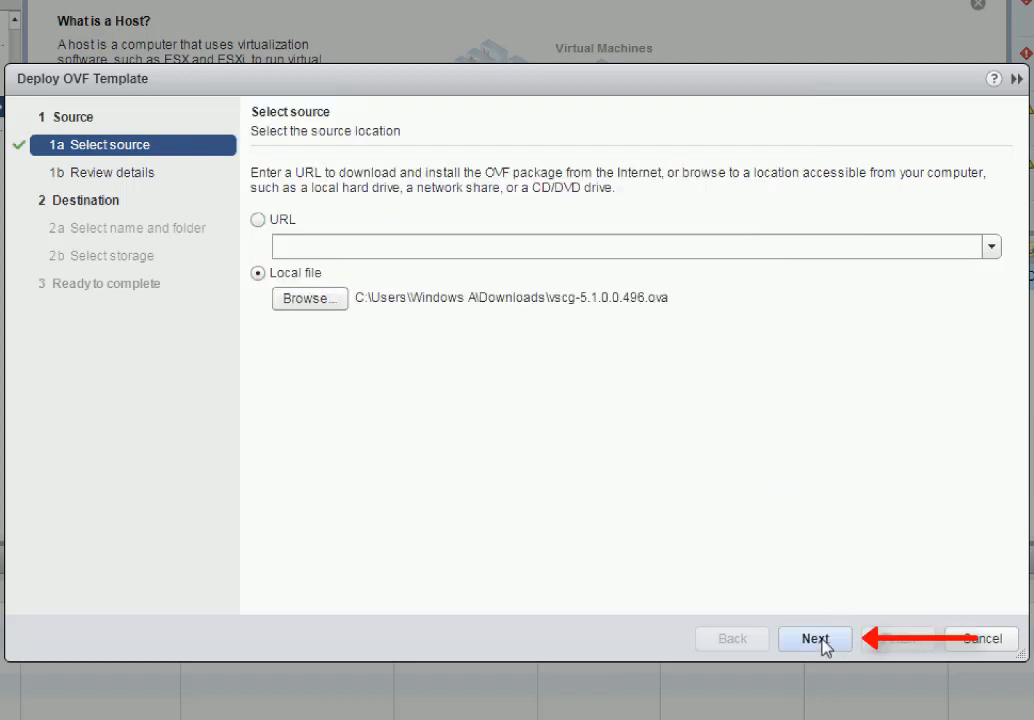
click(814, 638)
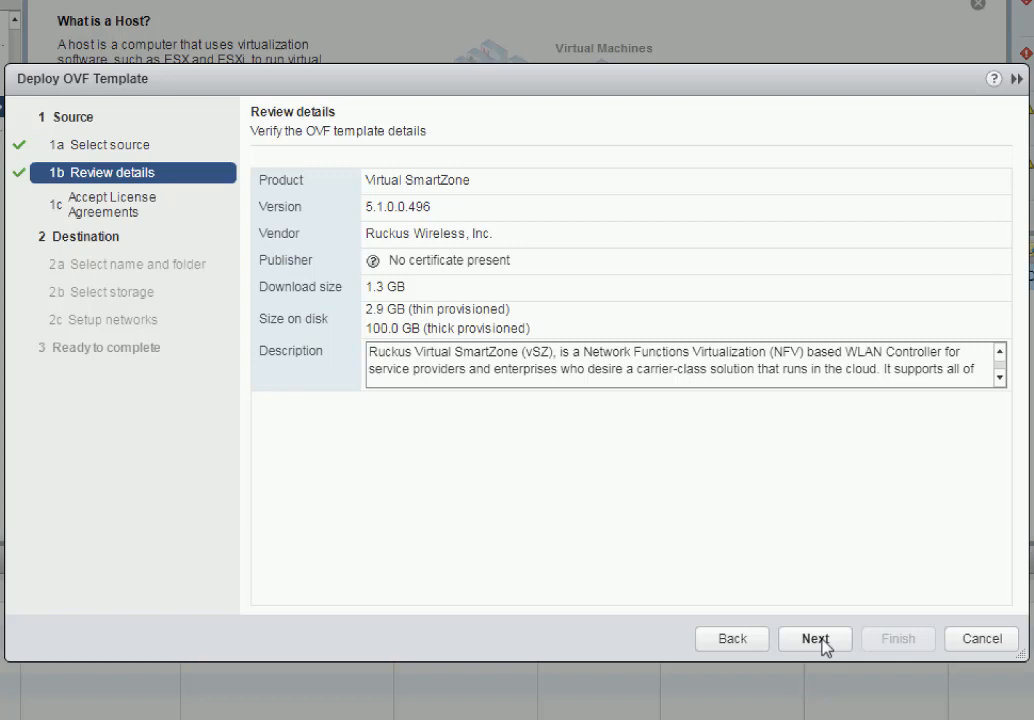
click(814, 638)
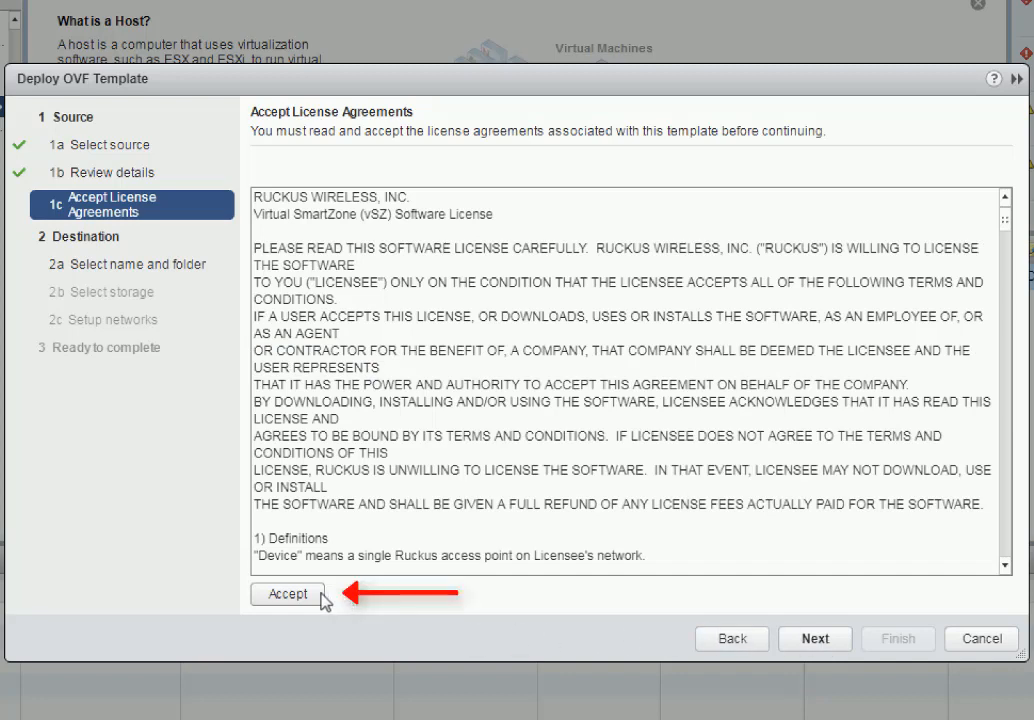
click(288, 594)
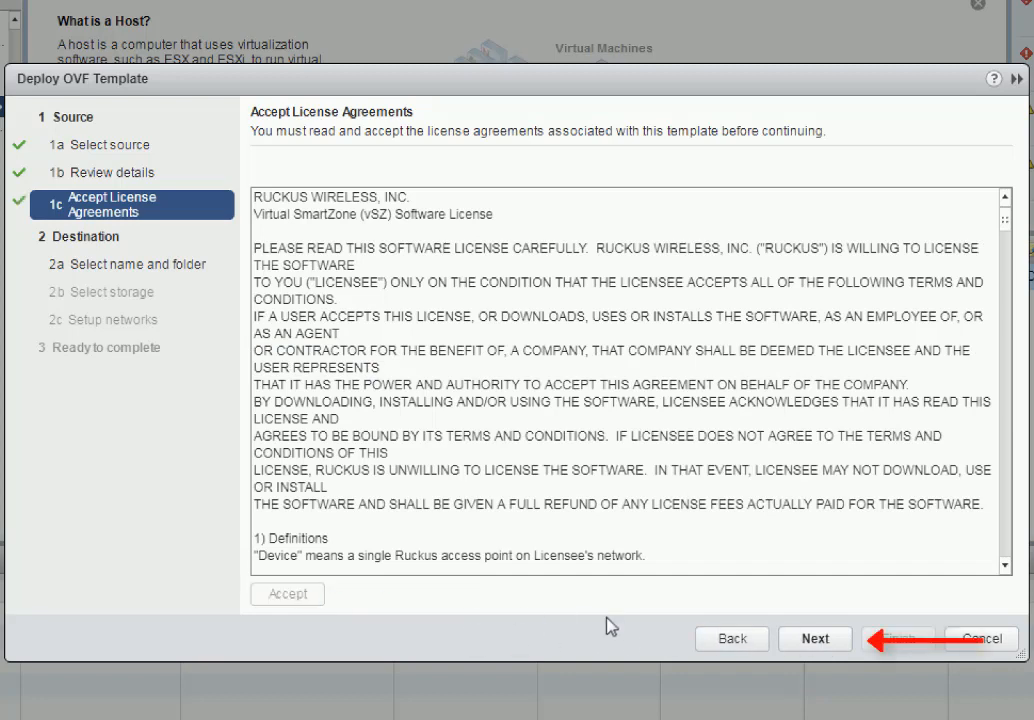
click(814, 638)
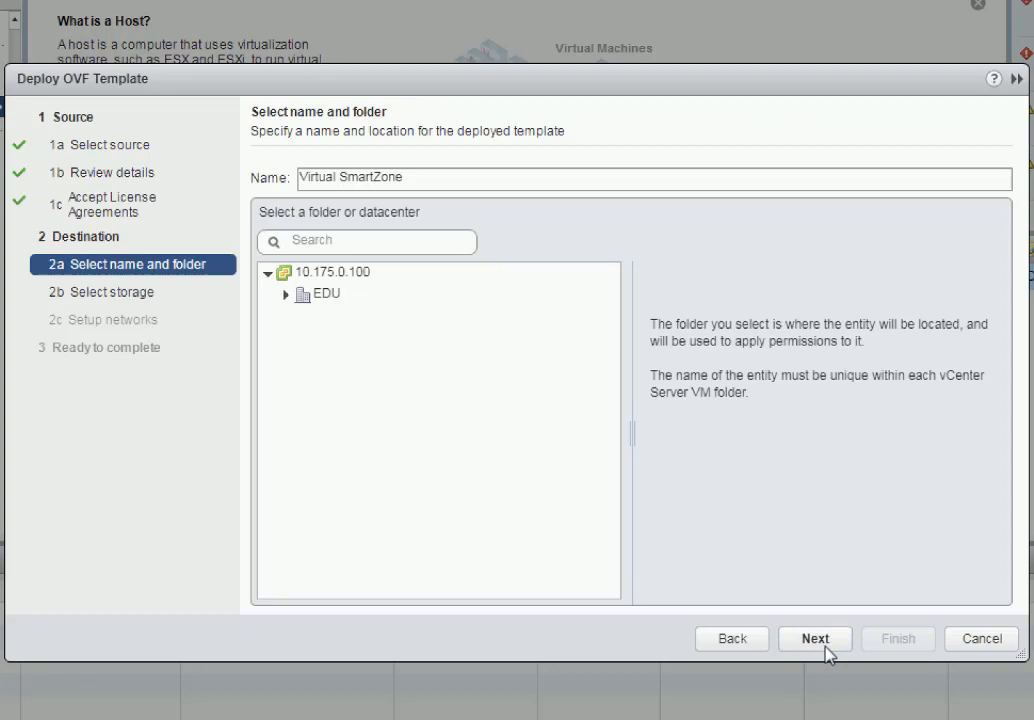
Name the VM vSZ and place it in folder EDU.
text(vSZ)
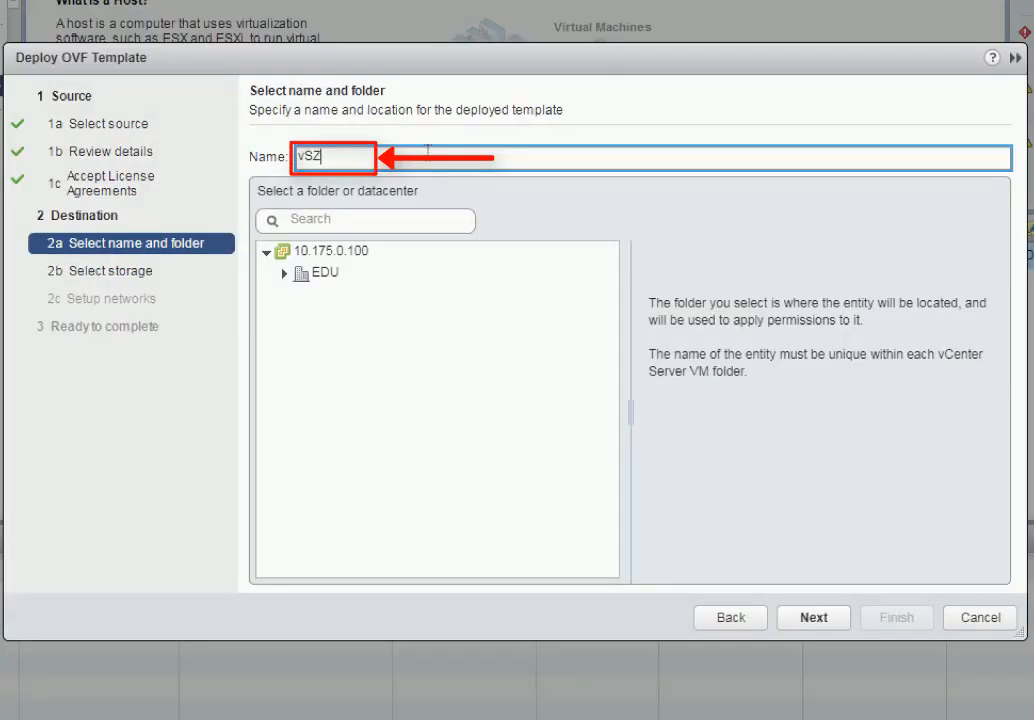
click(322, 272)
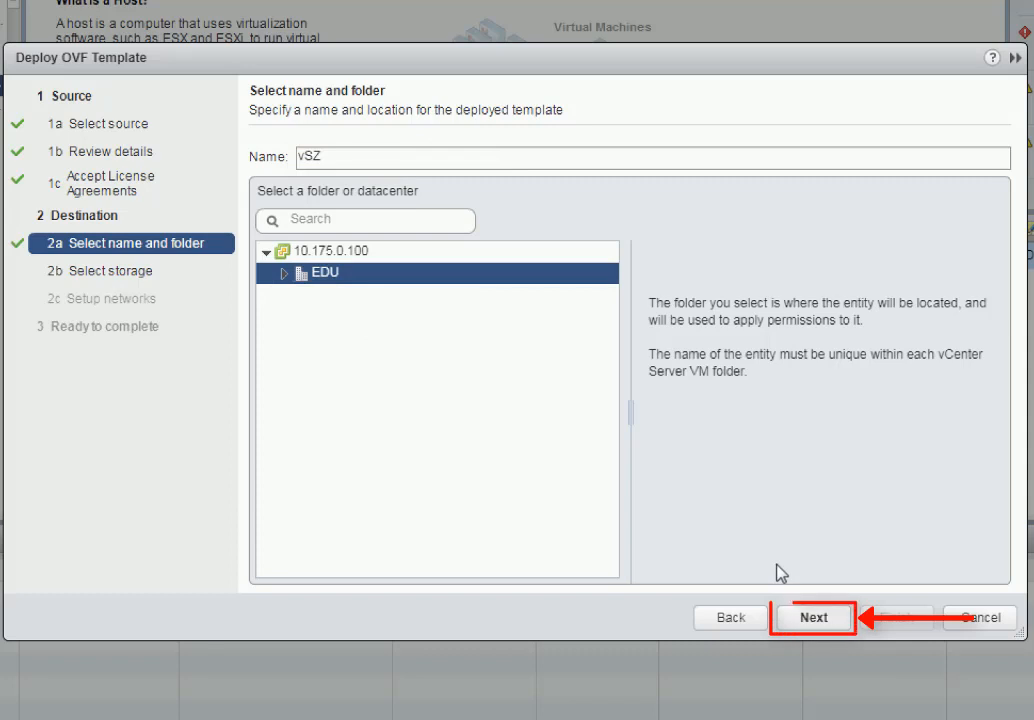
click(812, 616)
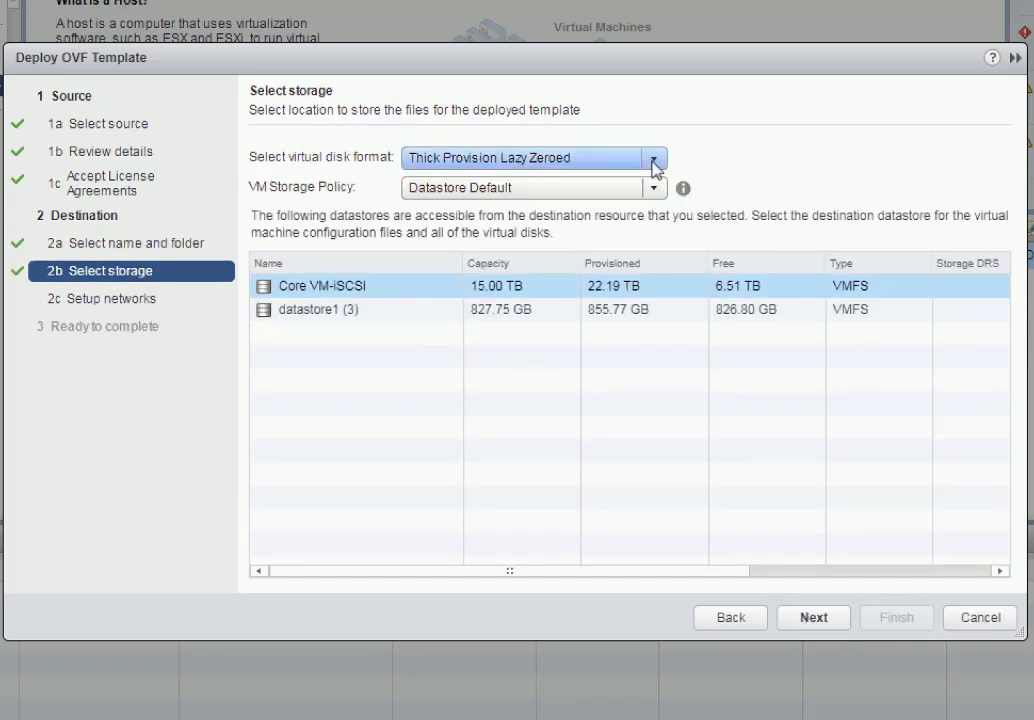
Use thin-provisioned disk on Core VM-iSCSI and keep the VM Network mapping through to the summary.
click(652, 156)
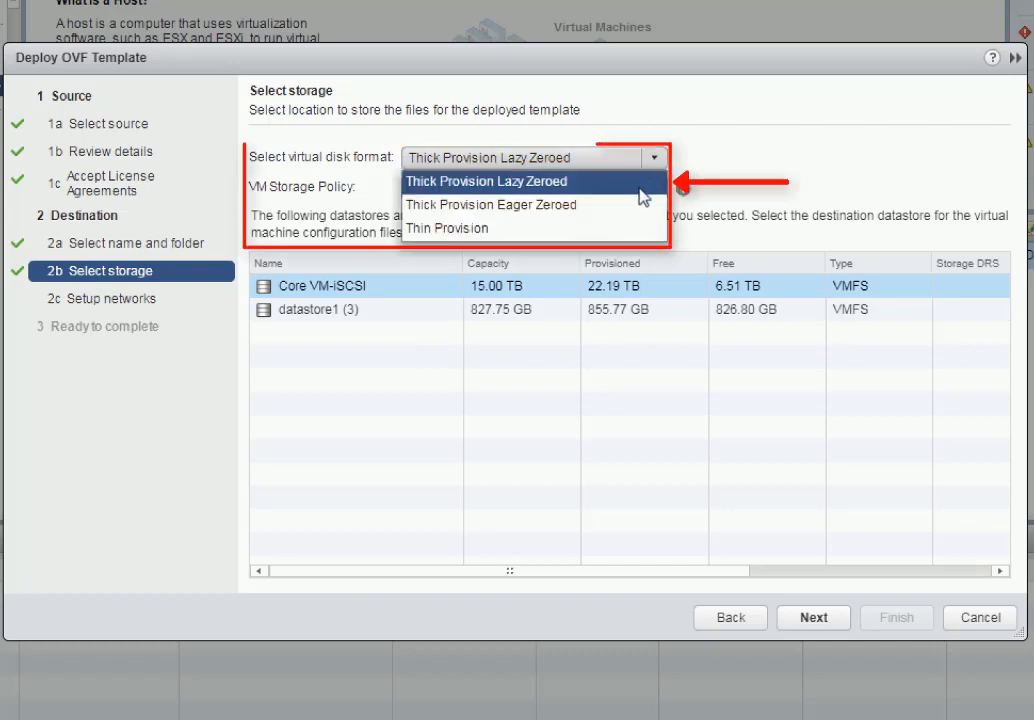
click(446, 228)
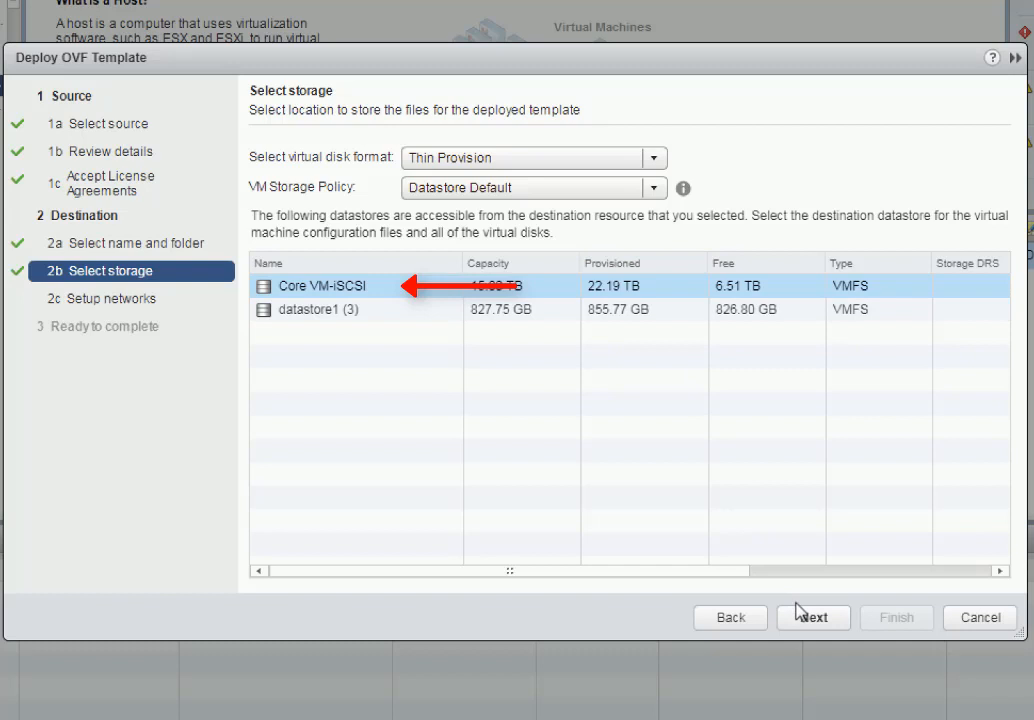
click(812, 616)
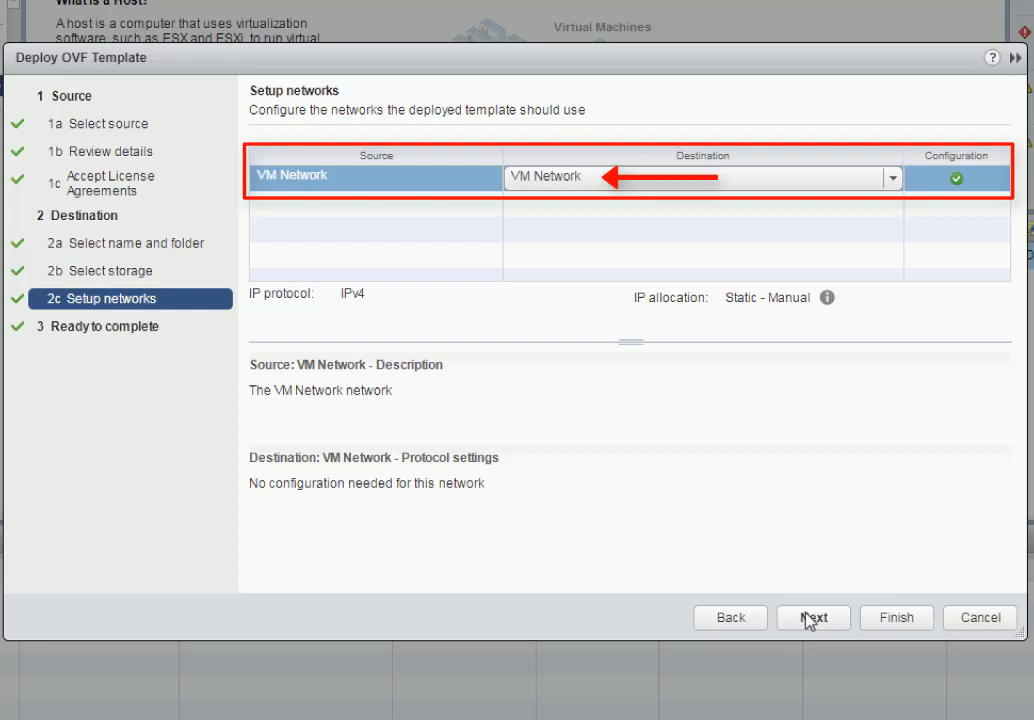
click(812, 616)
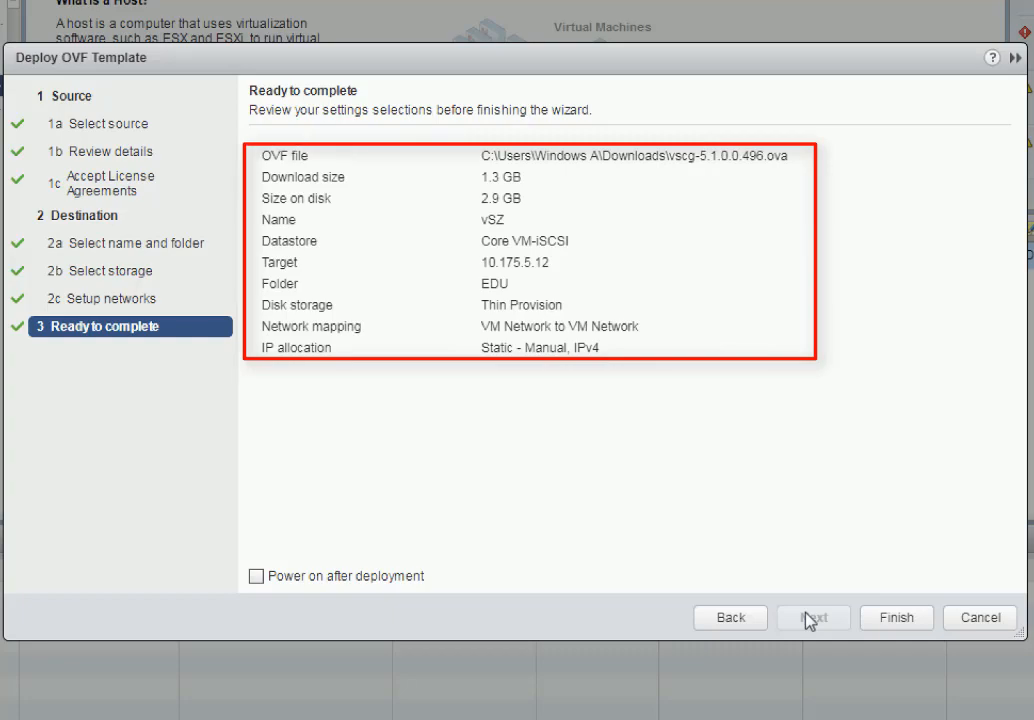
Finish the wizard so vSZ deploys under host 10.175.5.12.
click(896, 616)
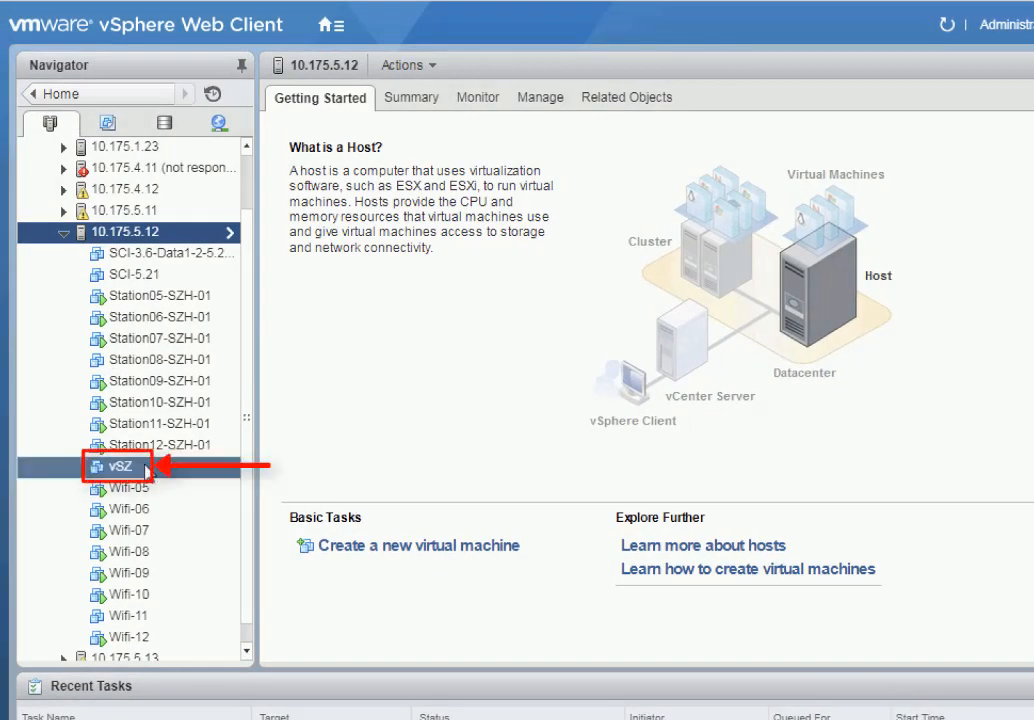
Remove network adapters 2 and 3 from vSZ, leaving a single adapter.
click(120, 466)
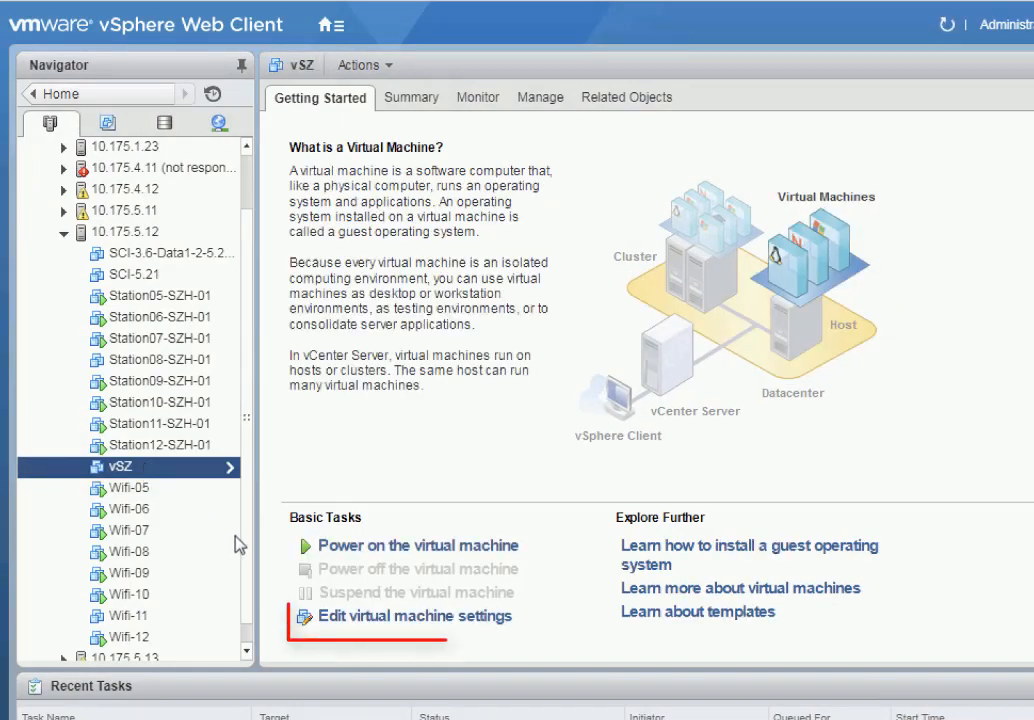
mouse_move(368, 624)
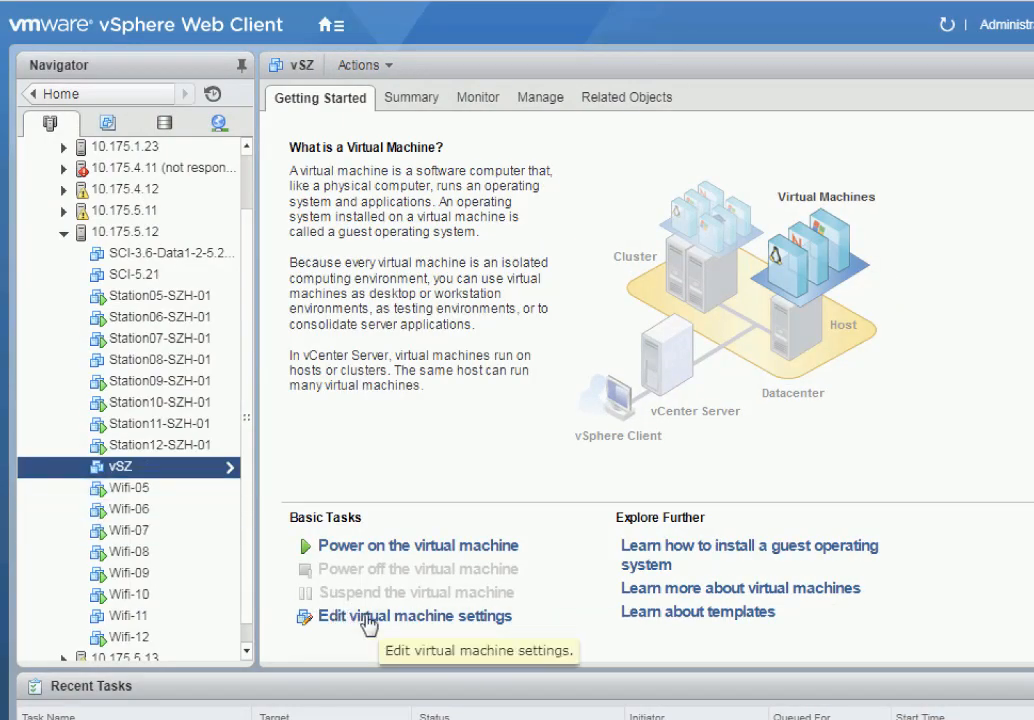
click(414, 616)
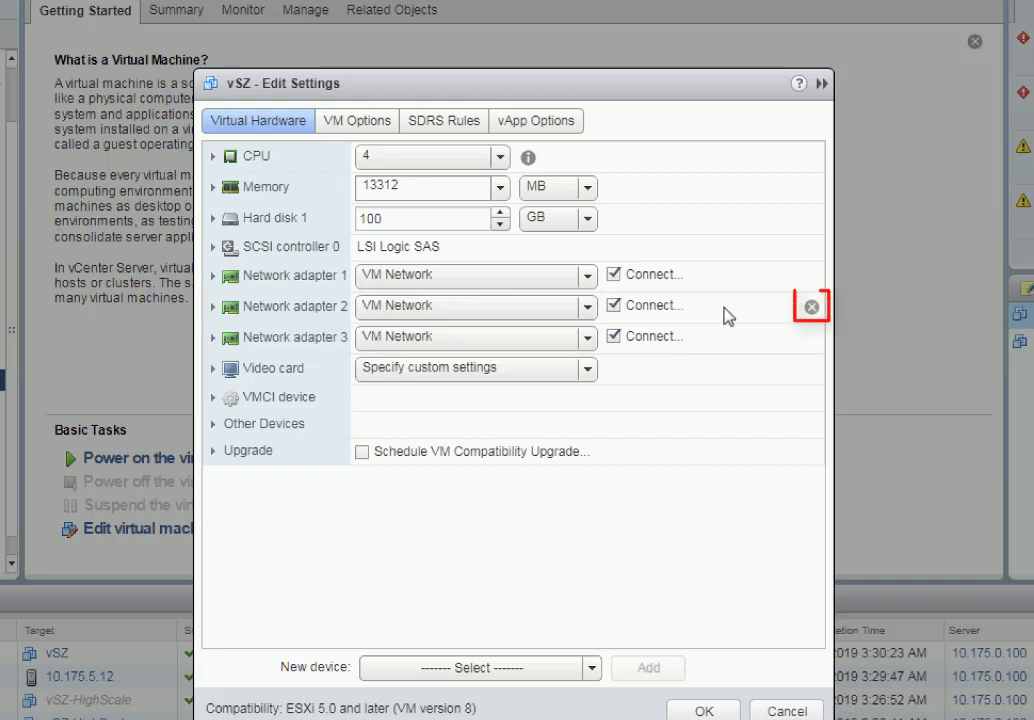
click(812, 306)
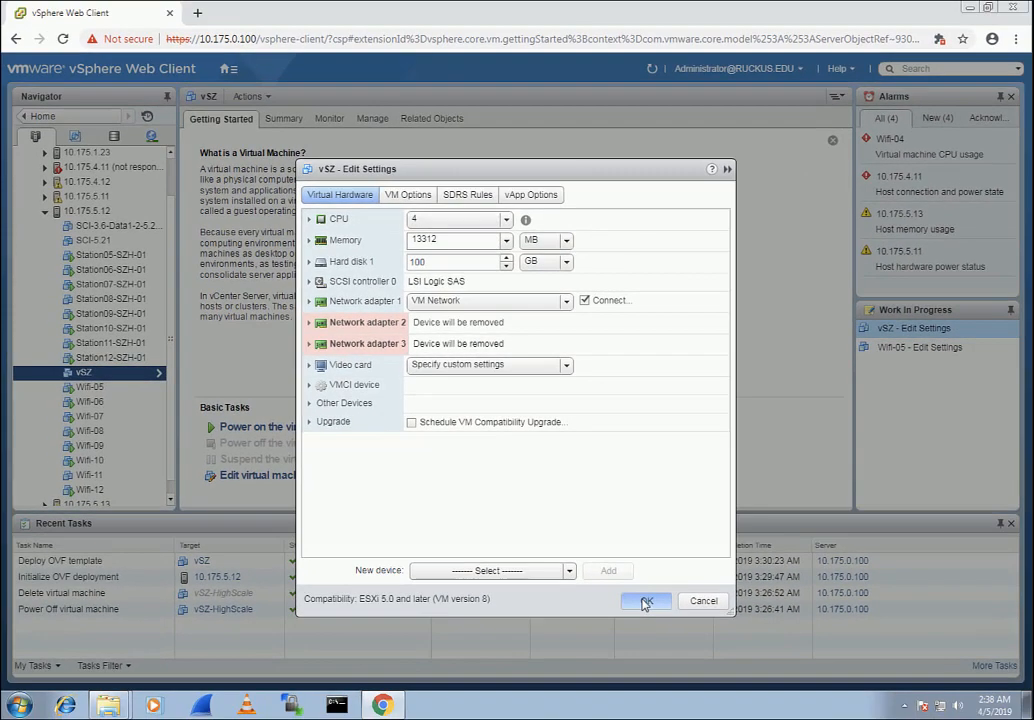
click(646, 600)
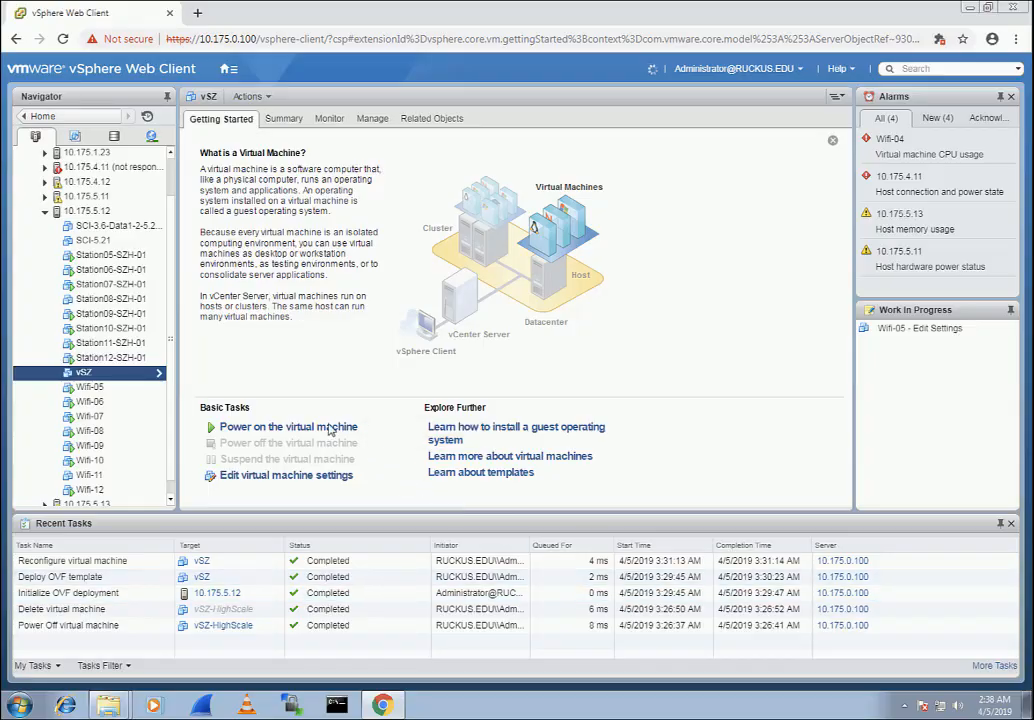
Power on vSZ and work in its console, logged in as admin at the CLI prompt.
click(252, 96)
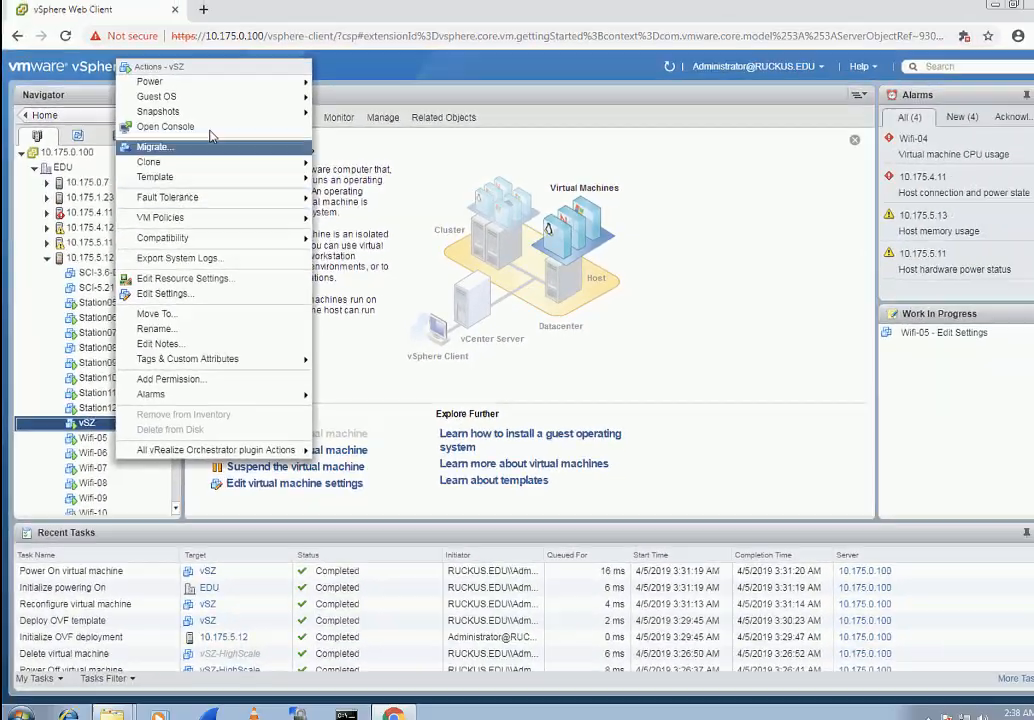
click(164, 126)
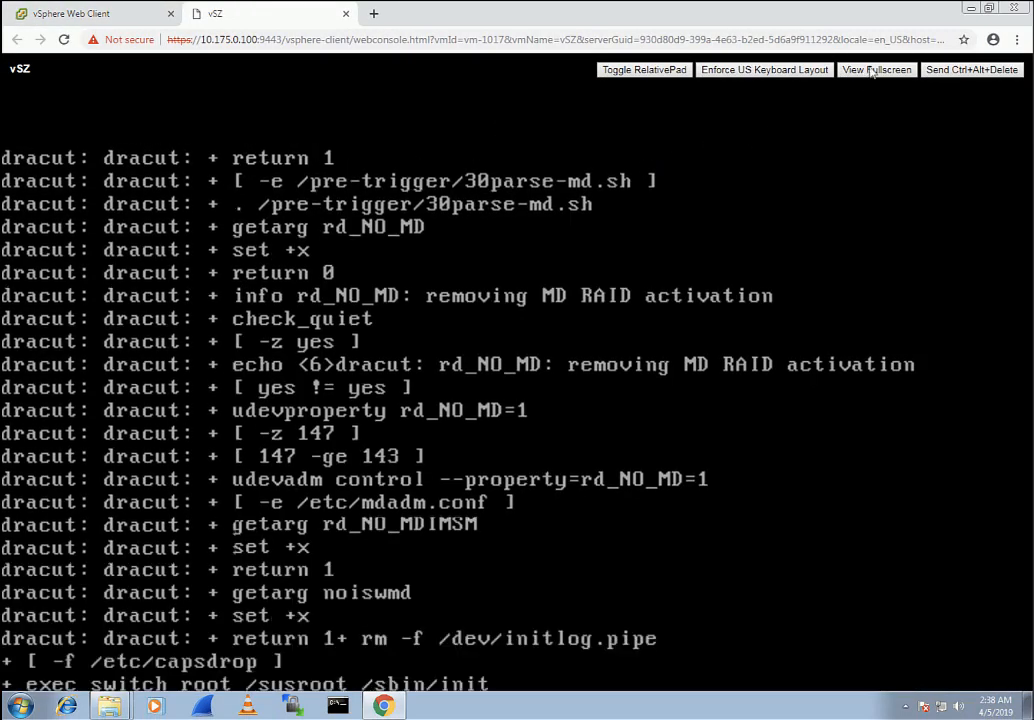
click(876, 68)
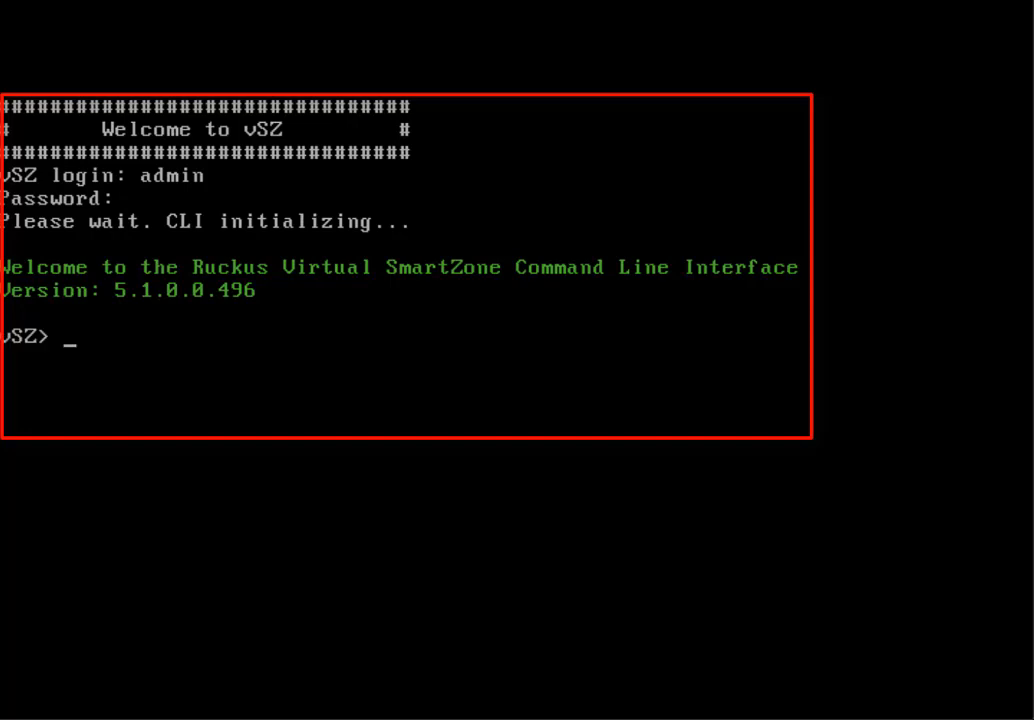
Enter enable mode, run setup and confirm the High Scale profile (option 2, y).
text(enable)
text(setup)
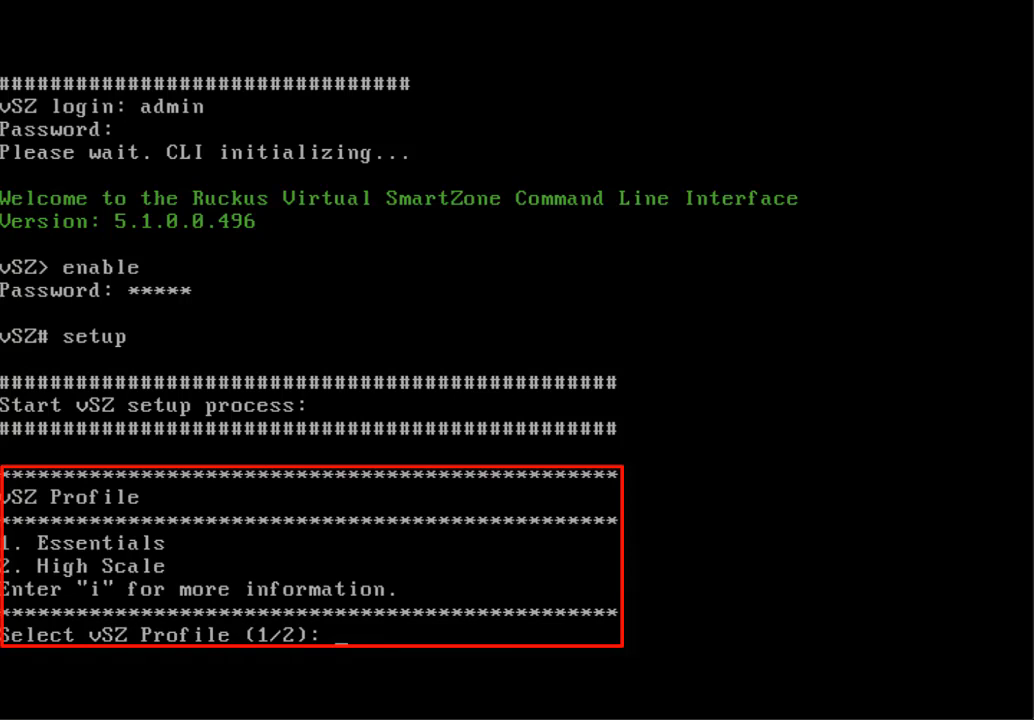
text(2)
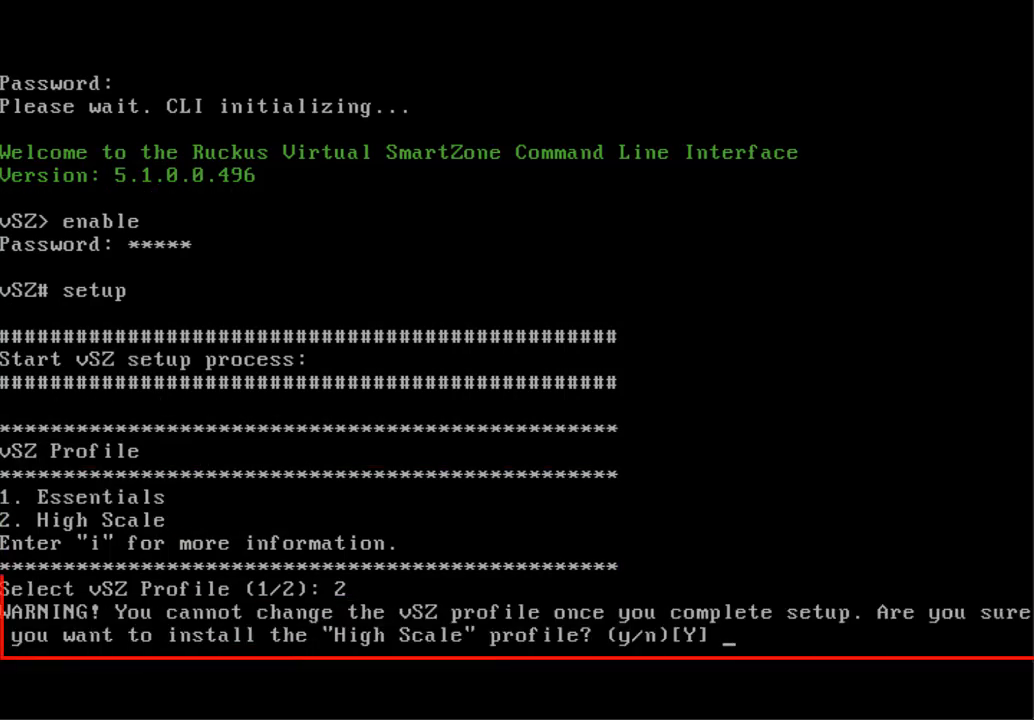
text(y)
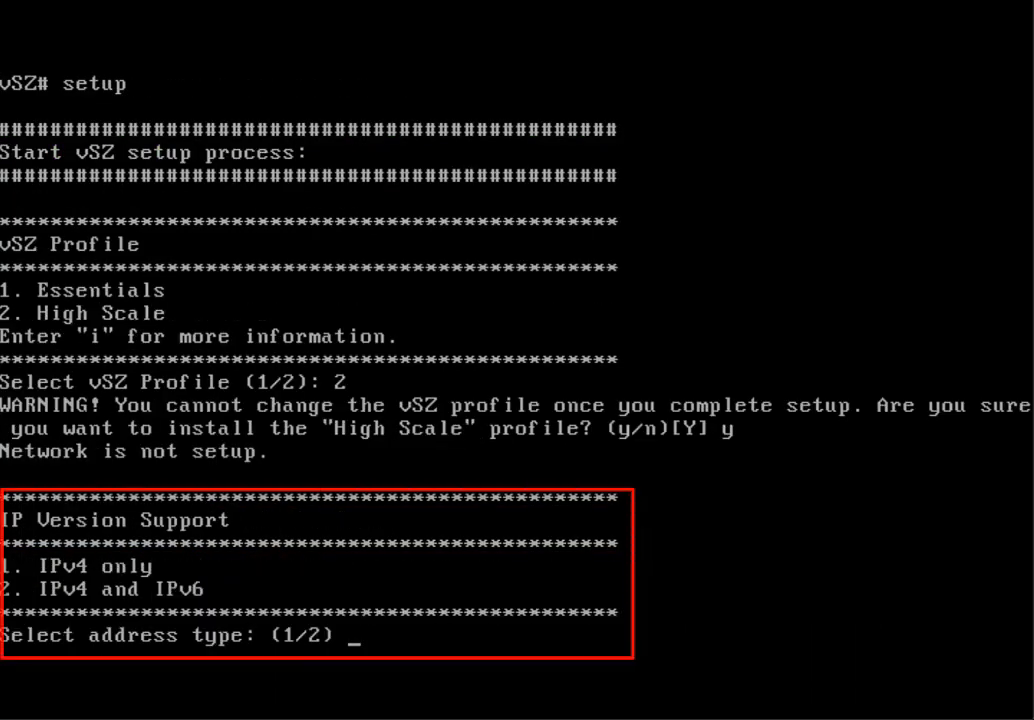
Choose IPv4-only manual addressing: IP 10.175.5.190, netmask 255.255.255.0, gateway 10.175.5.1, DNS 10.175.1.8/10.175.1.9.
text(1)
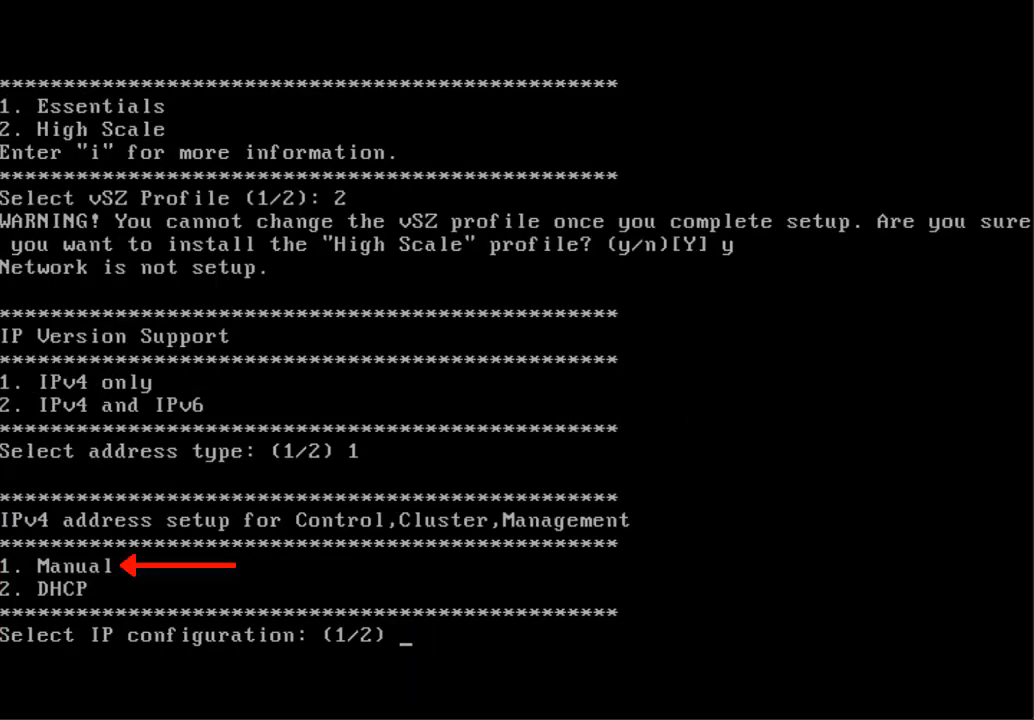
text(1)
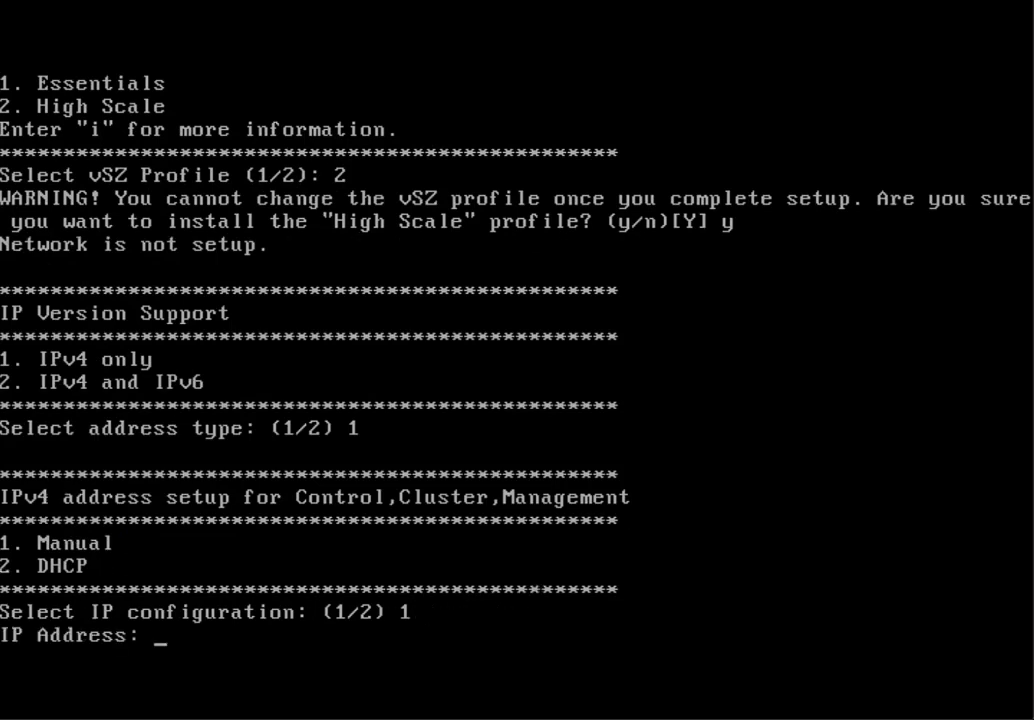
text(10)
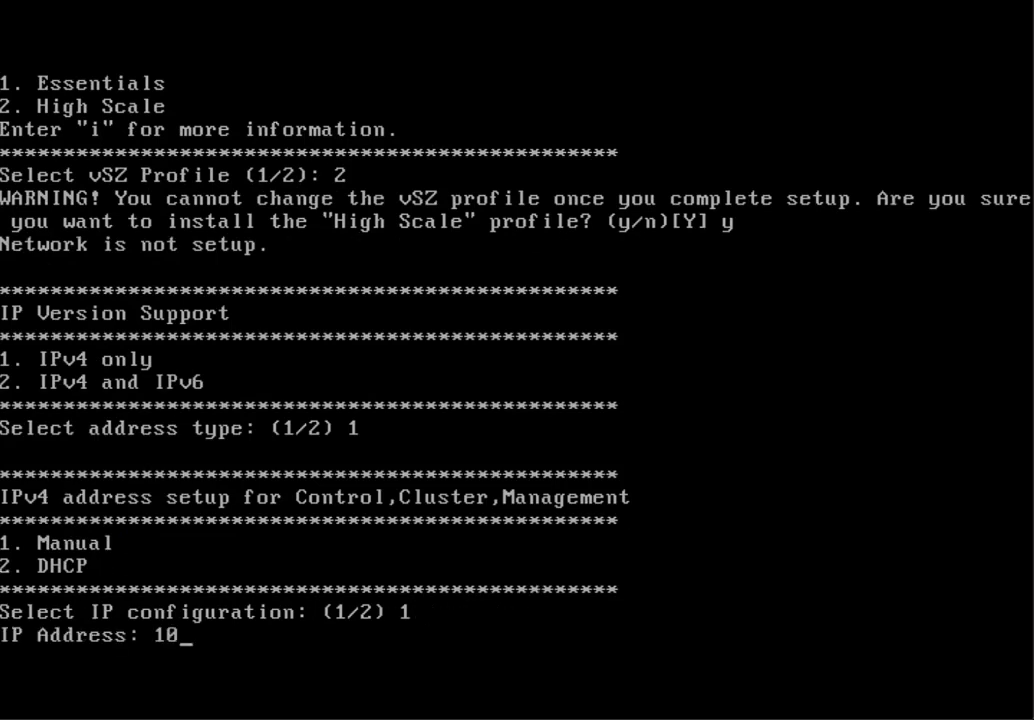
text(.175.5.)
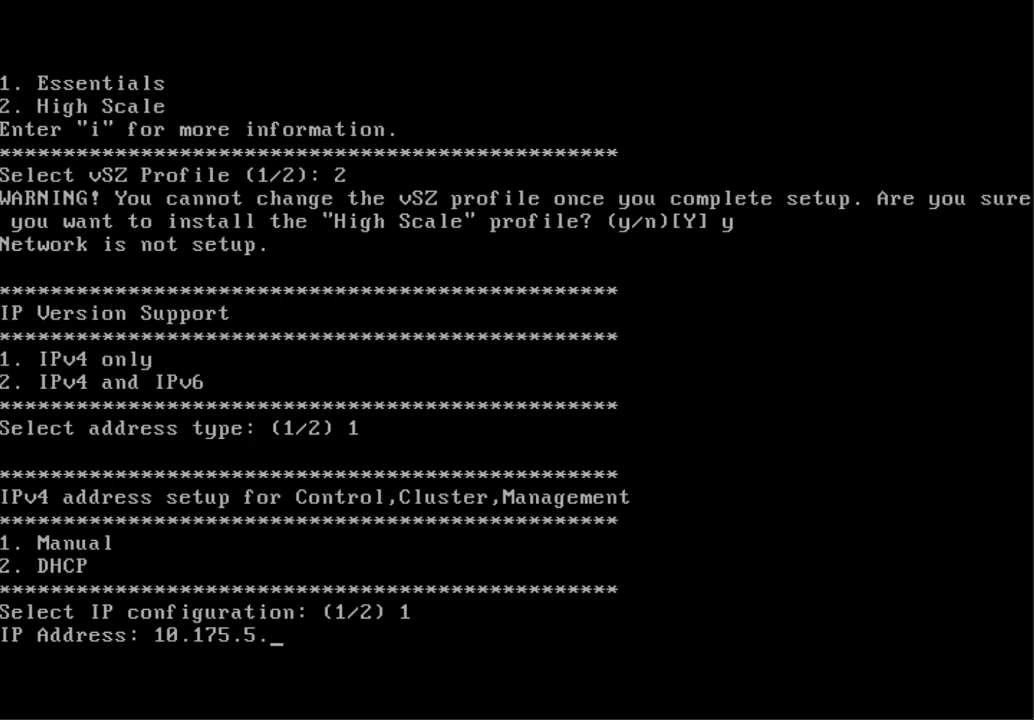
text(190)
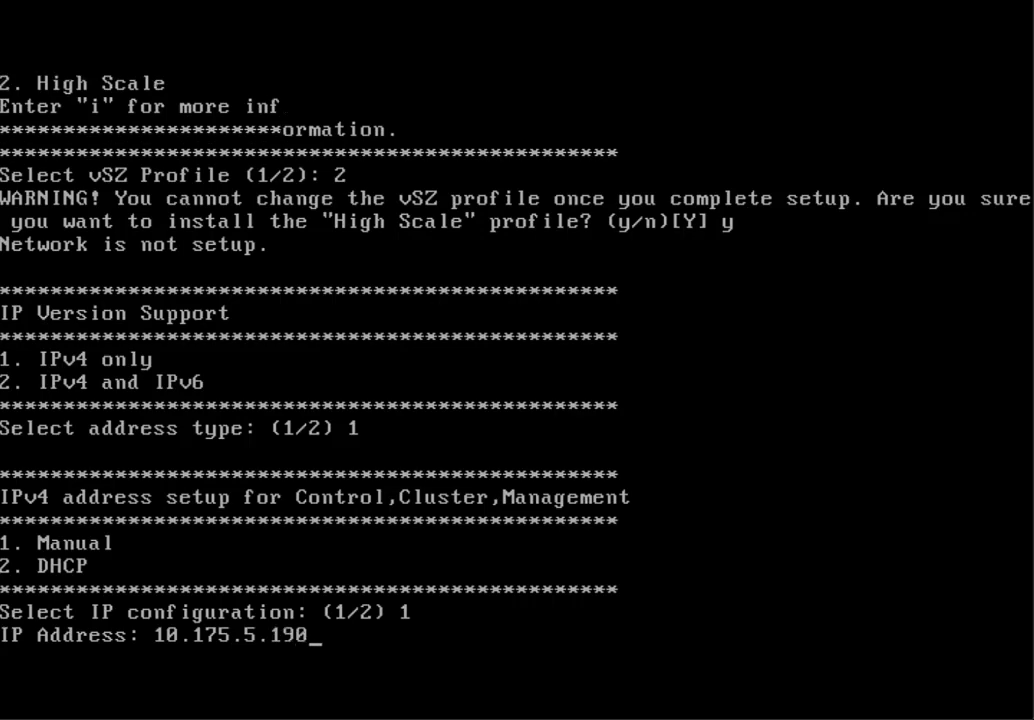
key(Return)
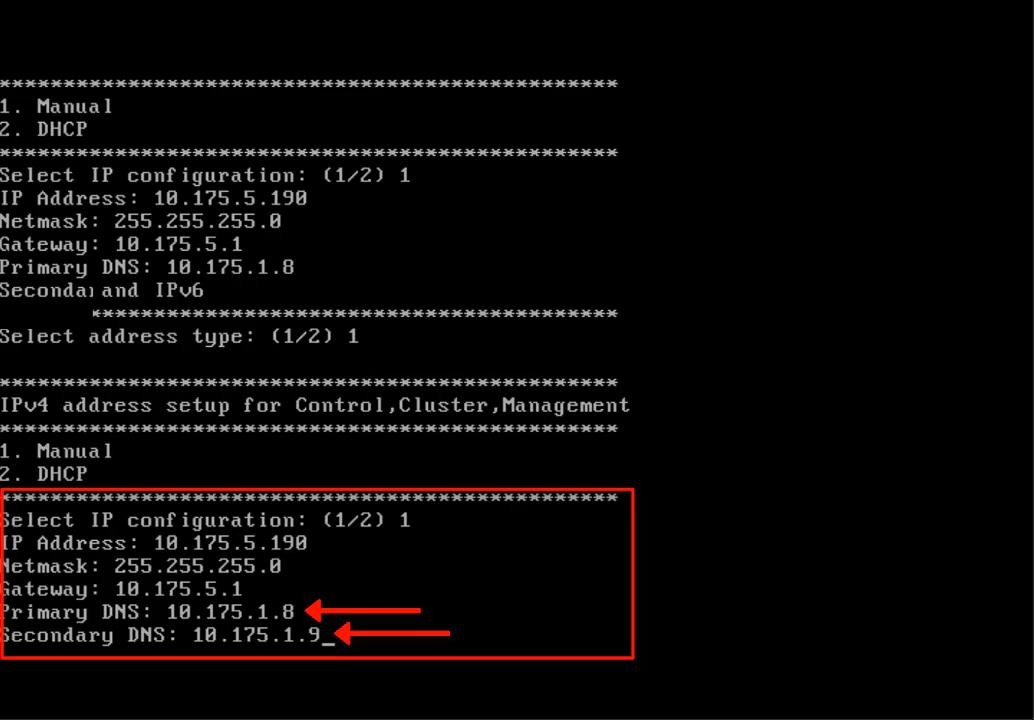
key(Return)
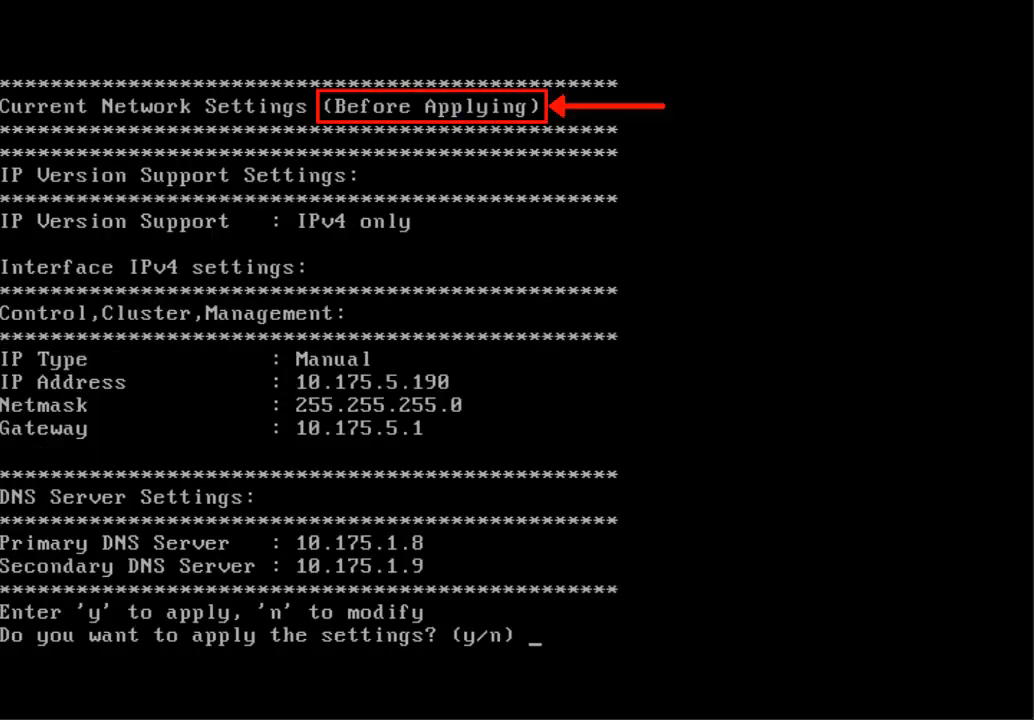
Apply and accept the manual IPv4 network settings with y answers.
text(y)
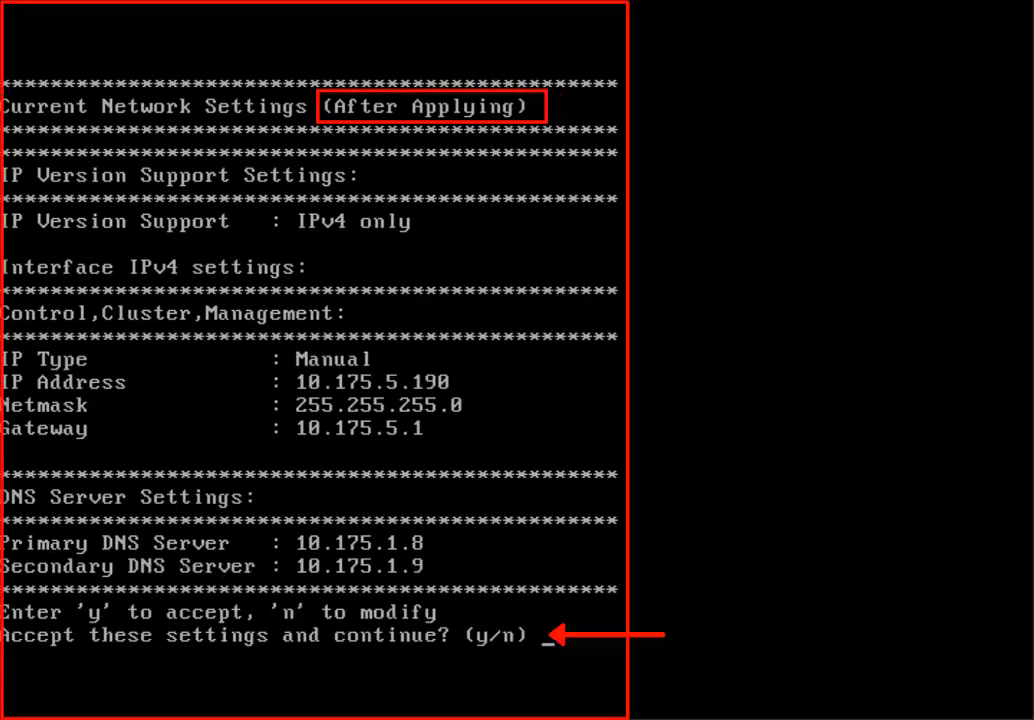
text(y)
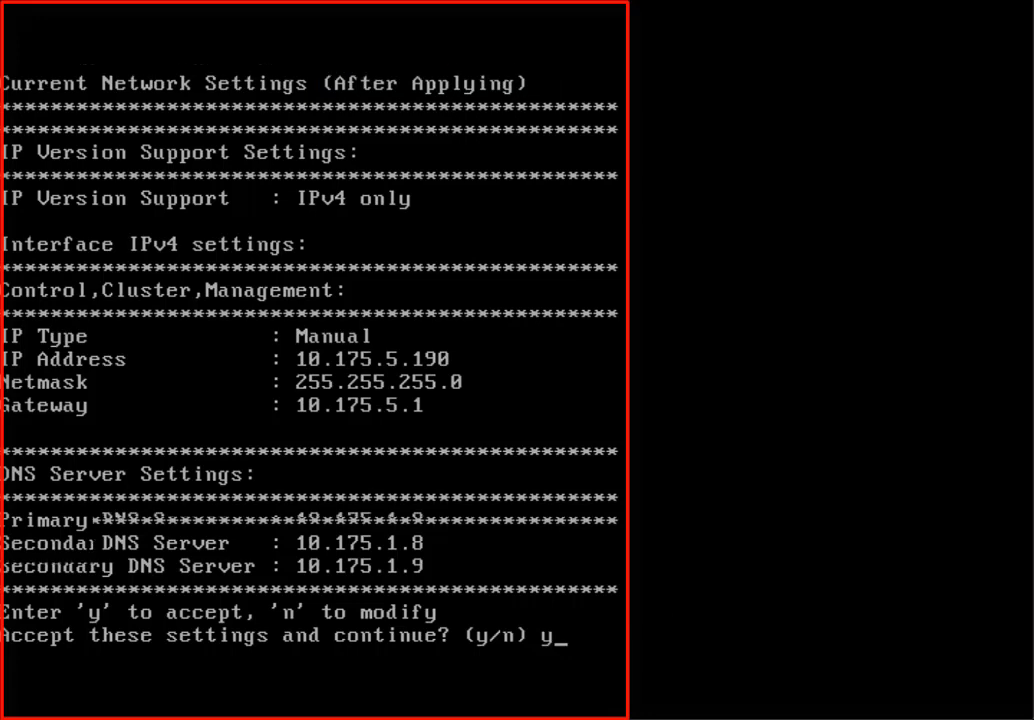
key(Return)
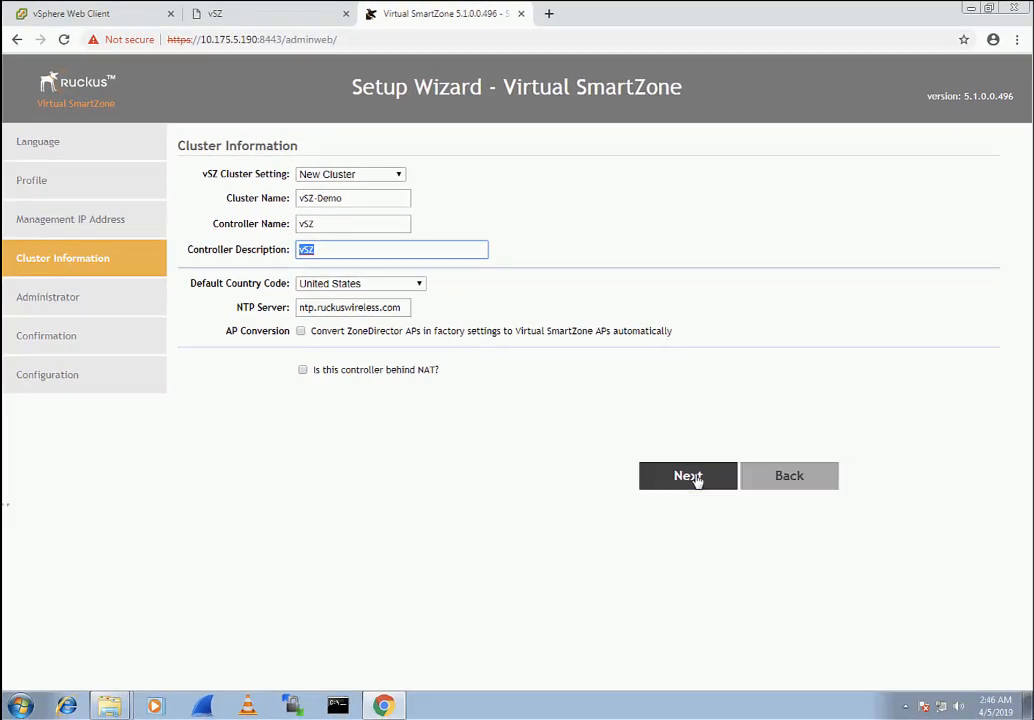
Submit cluster vSZ-Demo information and the admin/enable passwords to reach the confirmation summary.
click(688, 476)
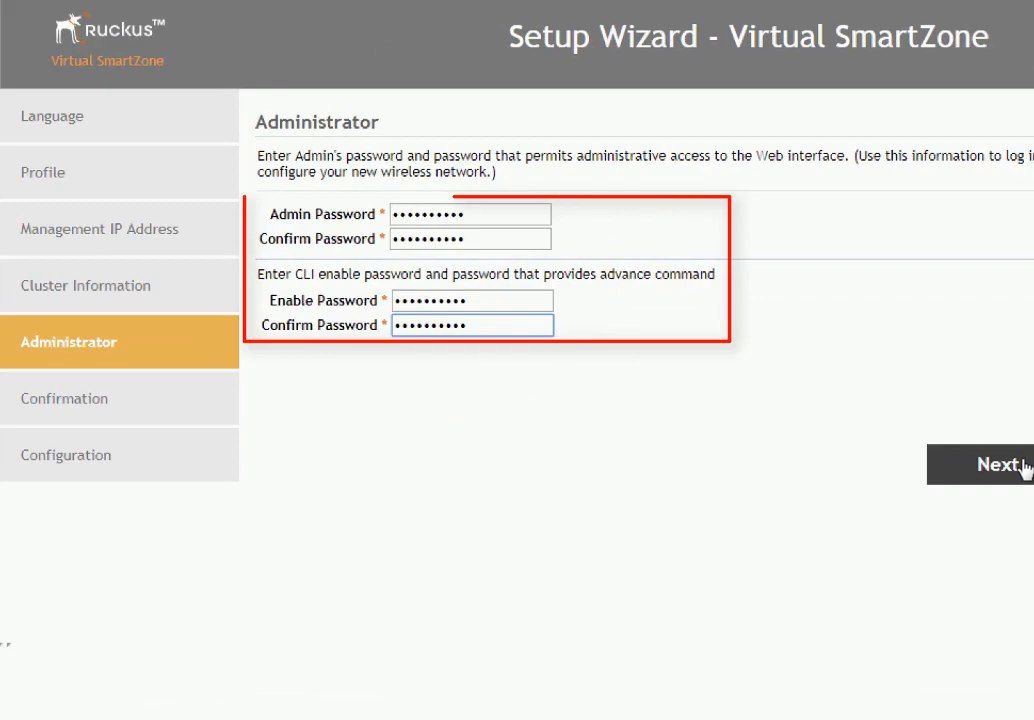
click(1000, 464)
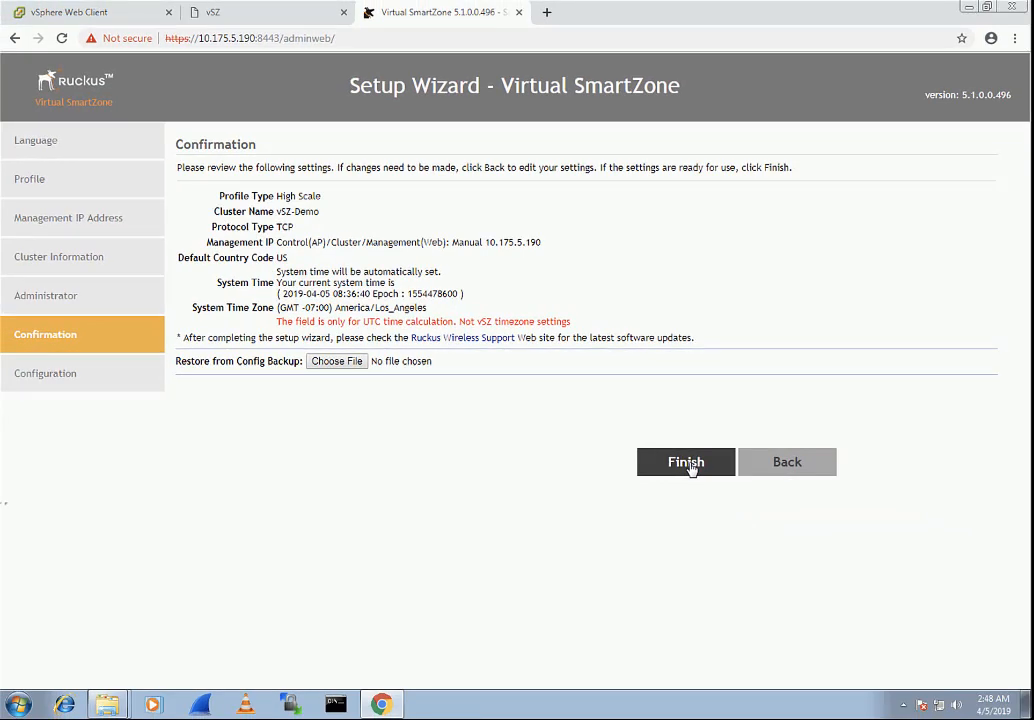
Finish the wizard, reconnect after 100% Done, and log in on the Ruckus Wireless page.
click(686, 460)
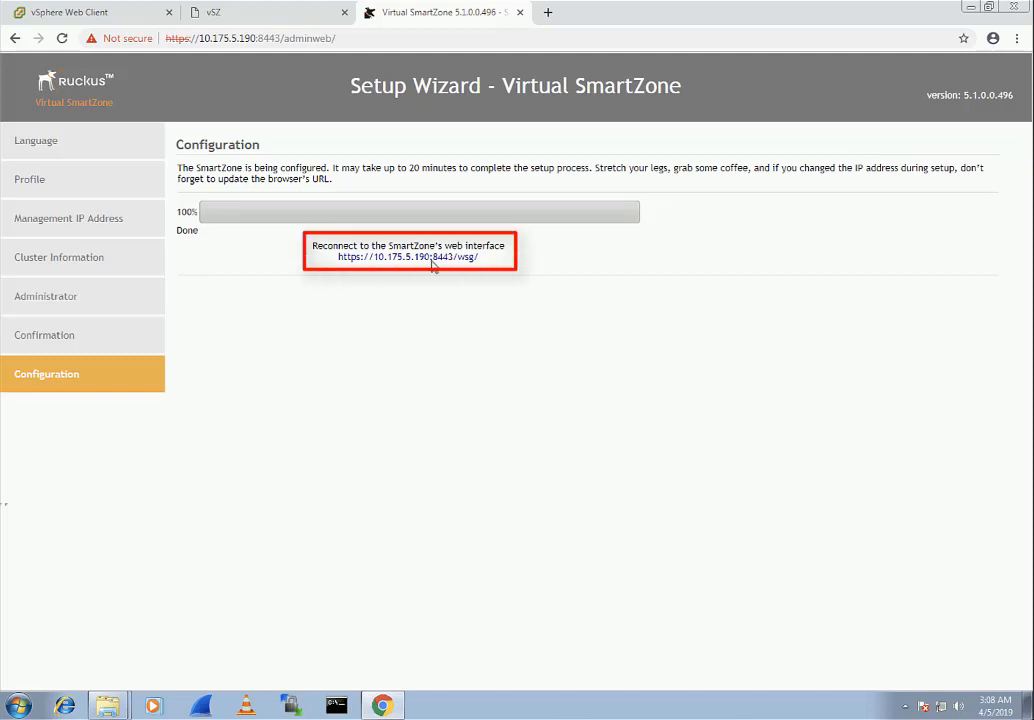
click(408, 256)
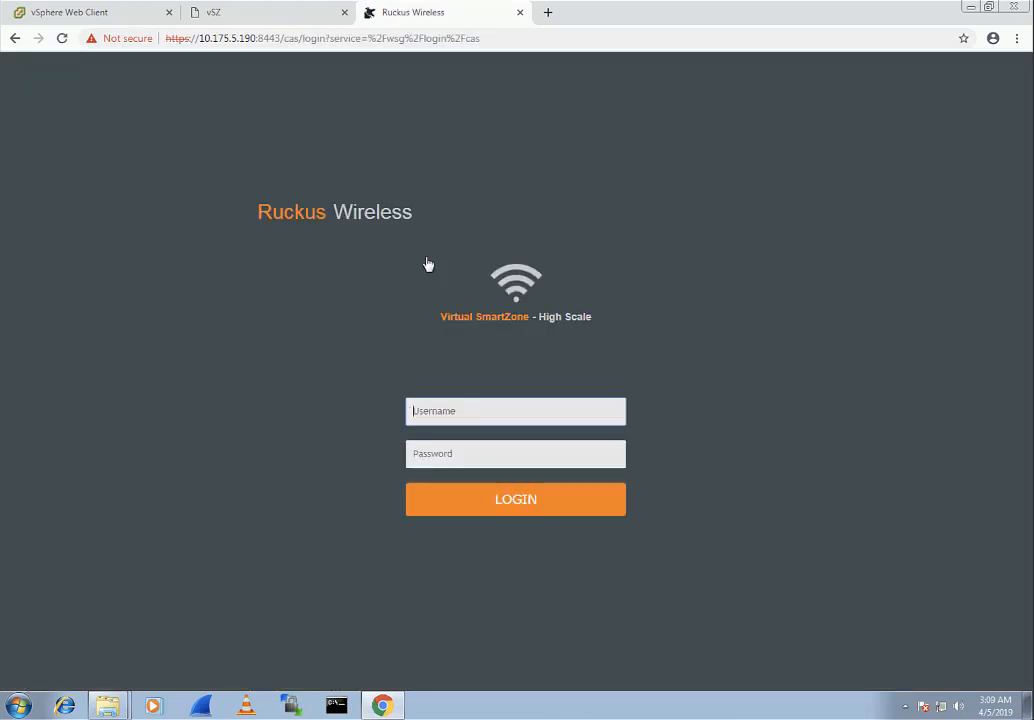
click(516, 500)
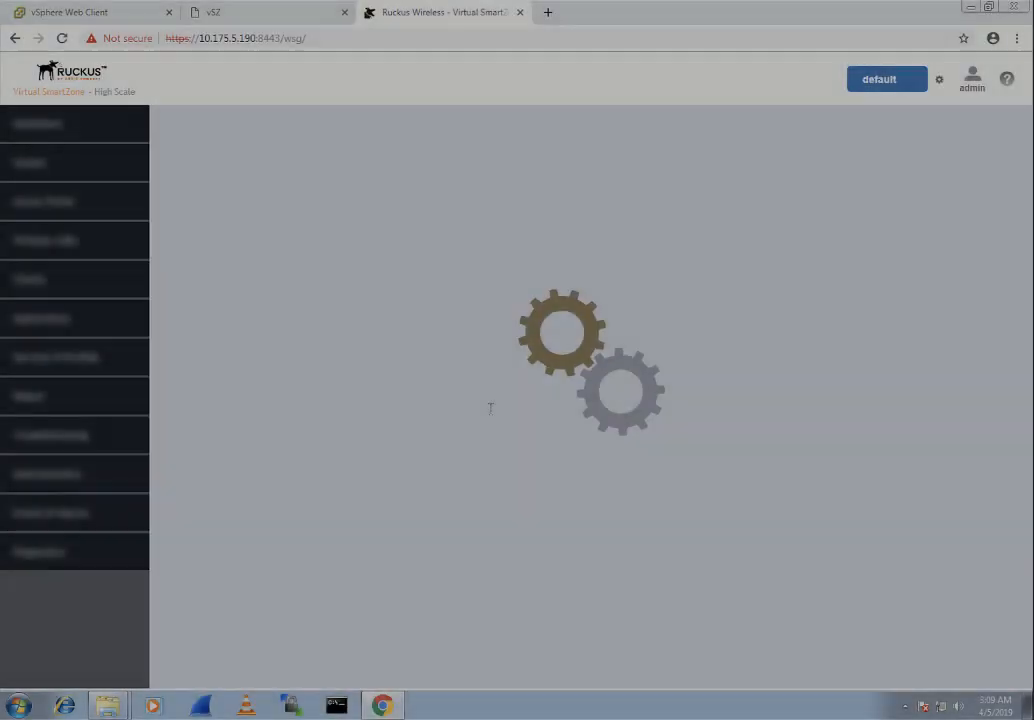